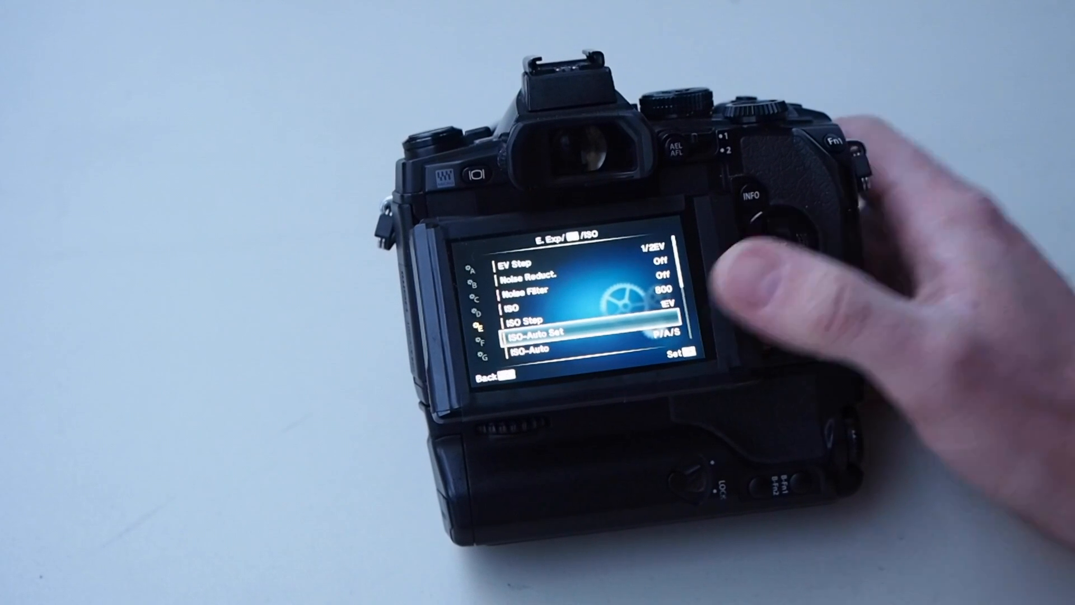
Enter the Live BULB setting from Custom Menu E, showing the 30 sec display interval
click(779, 249)
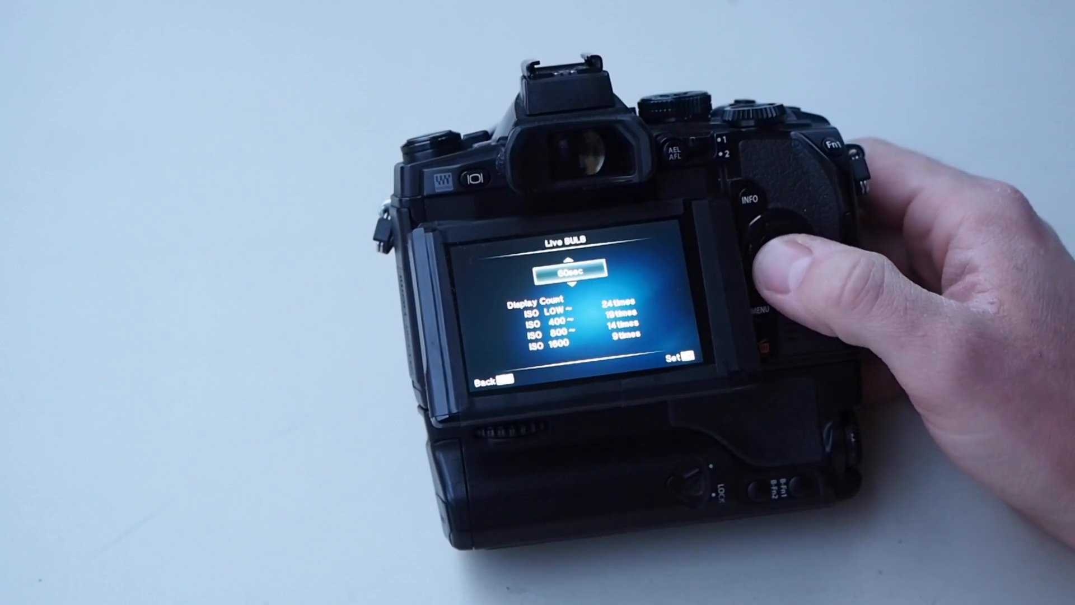
Lower the Live BULB display update interval to about 8 sec
click(775, 249)
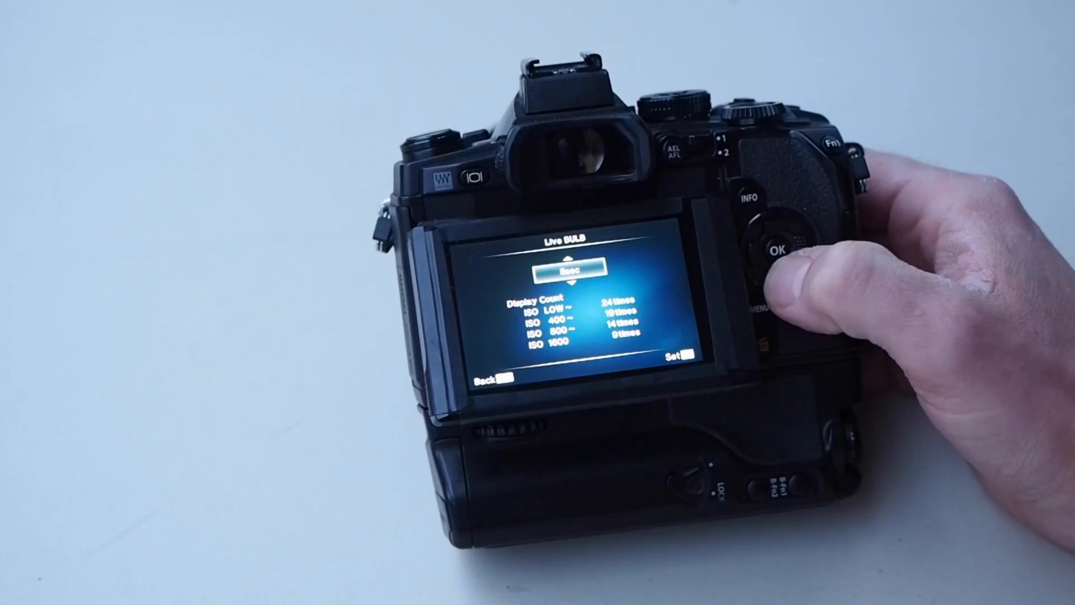